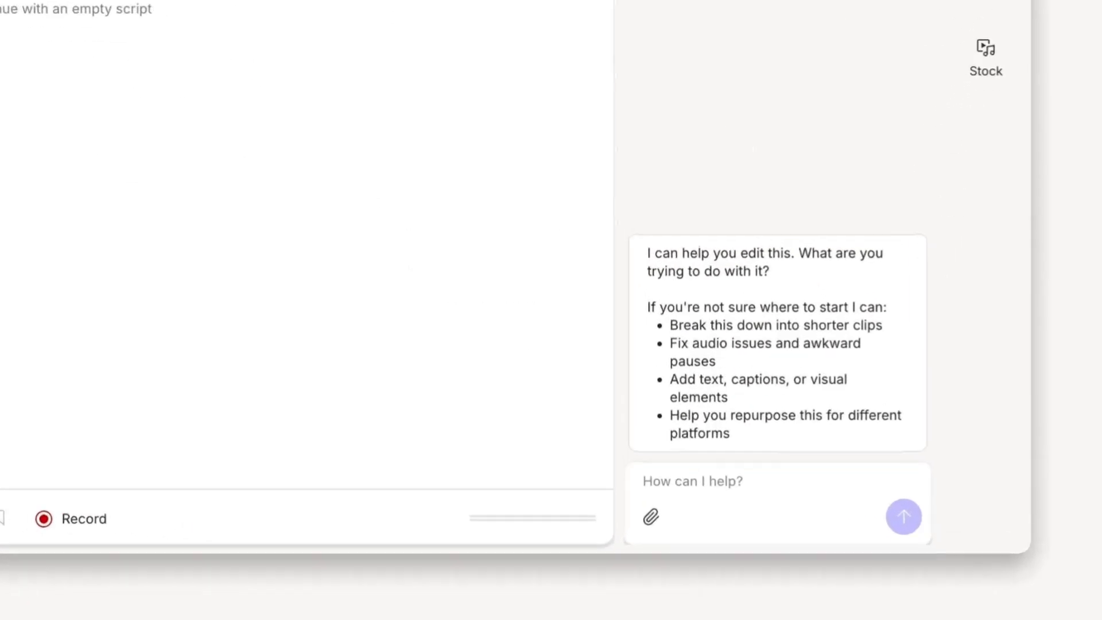
Ask Underlord to make a one-minute video with the top three tips on seeming natural on camera.
type("Make a one minute video with my top three tips on se")
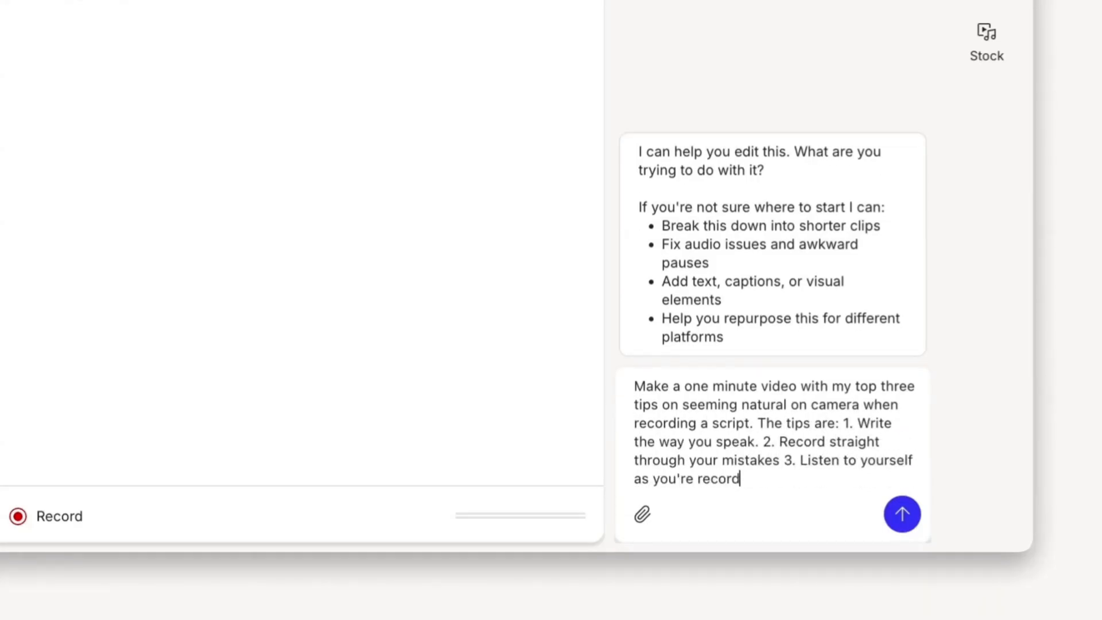
left_click(902, 515)
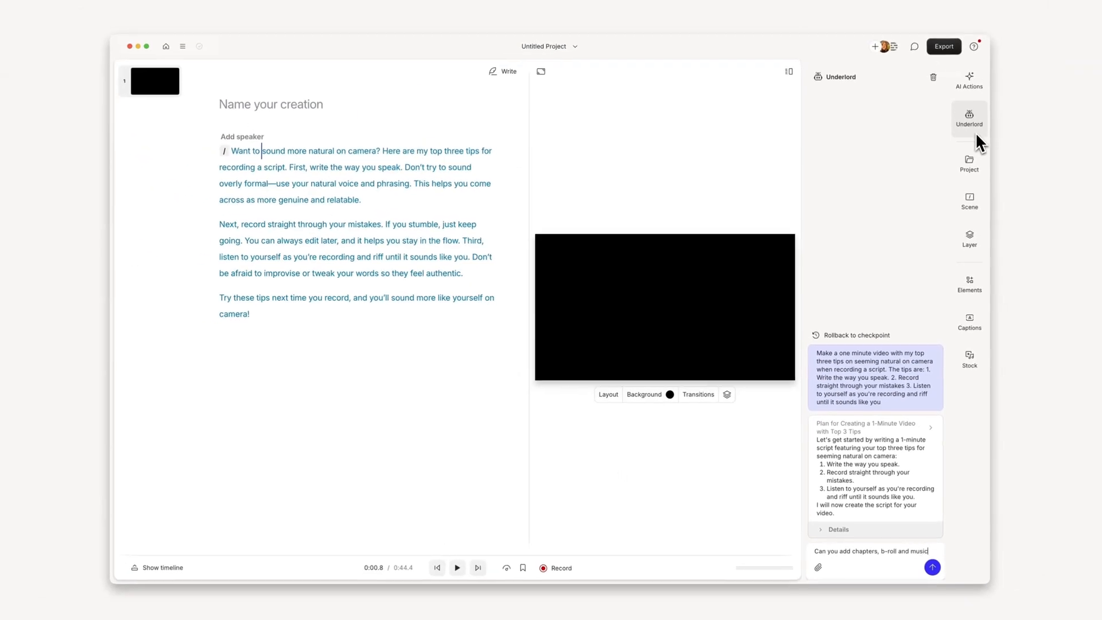
Request chapters, b-roll and music, then ask for chapter layouts to be applied.
left_click(932, 567)
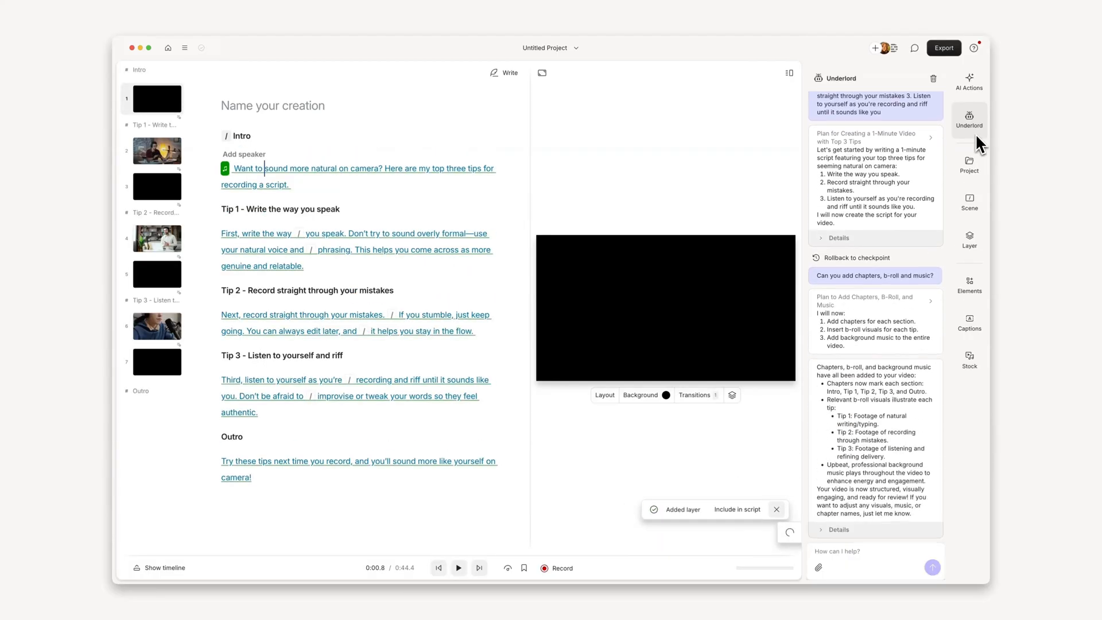
type("Can you apply chapter layouts to the")
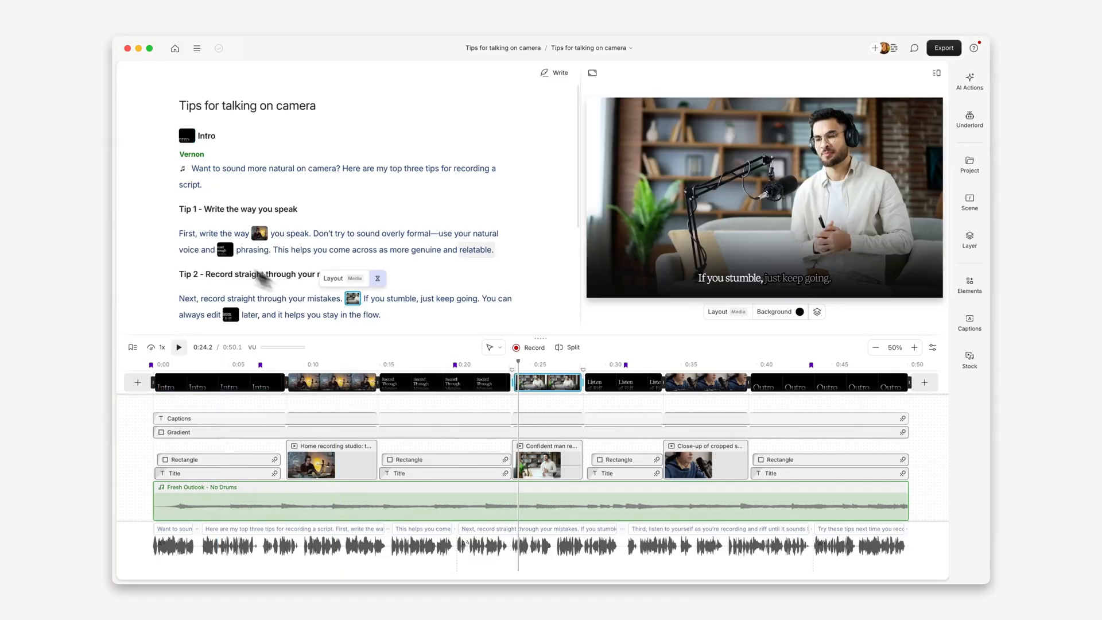
Apply a Smart transition to a chapter scene and select the confident-man b-roll clip near 26s.
left_click(225, 249)
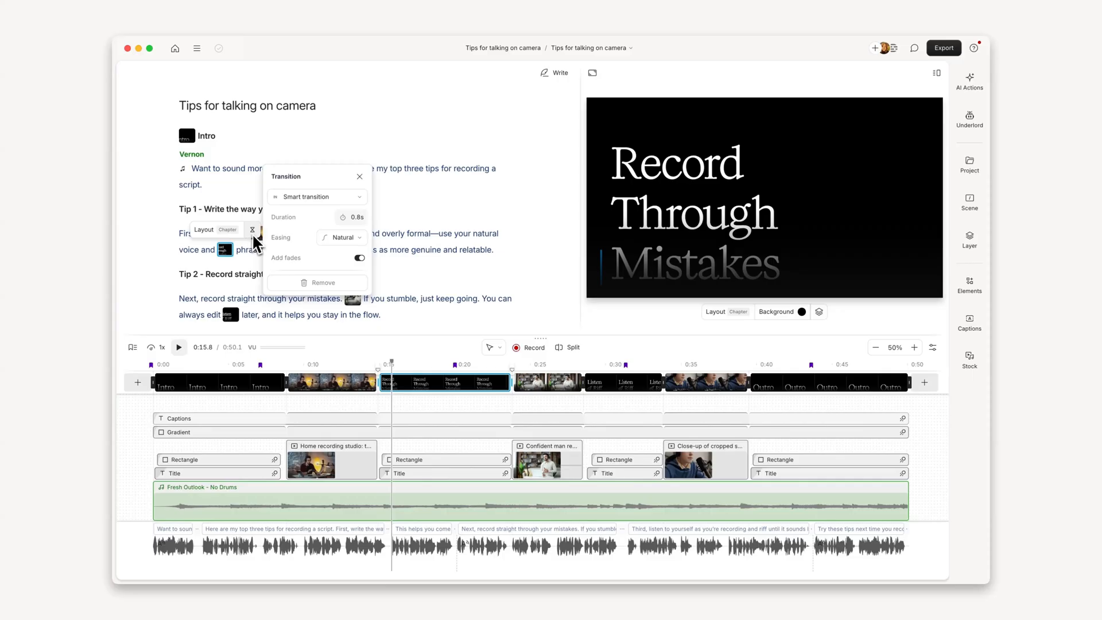
left_click(317, 197)
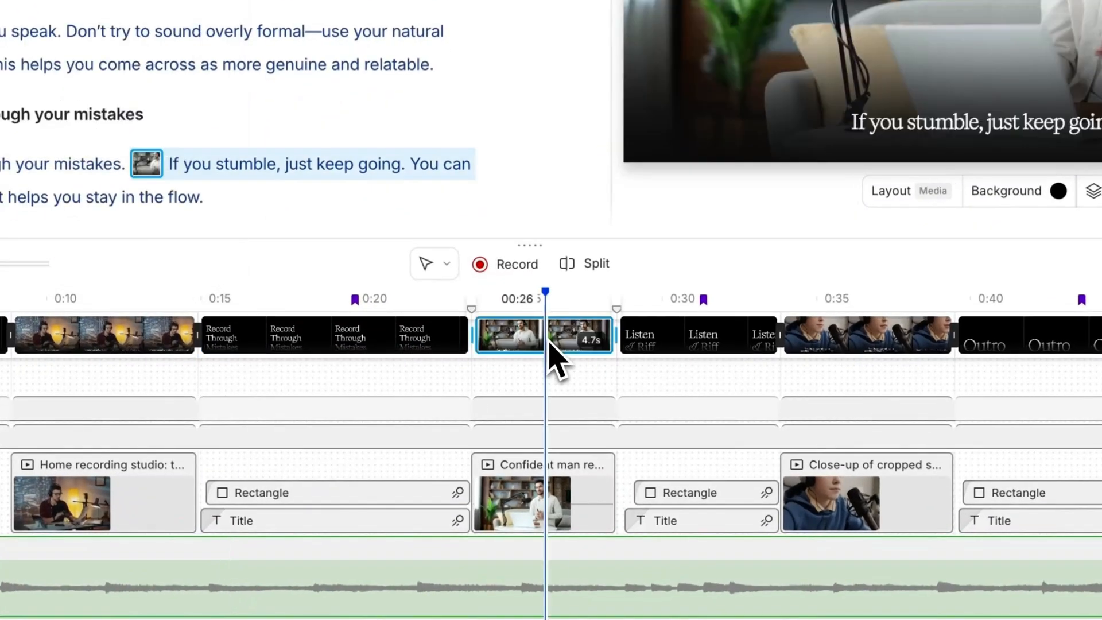
left_click(585, 264)
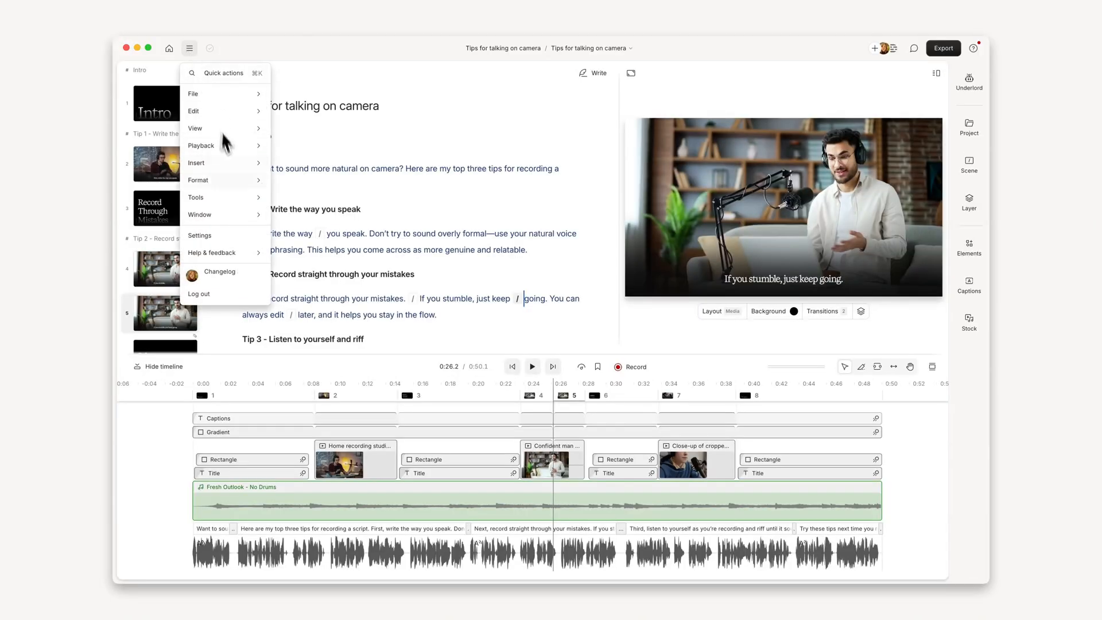
Enable New timeline and New Underlord beta under Labs and begin the 'No feedback yet...' note.
left_click(200, 235)
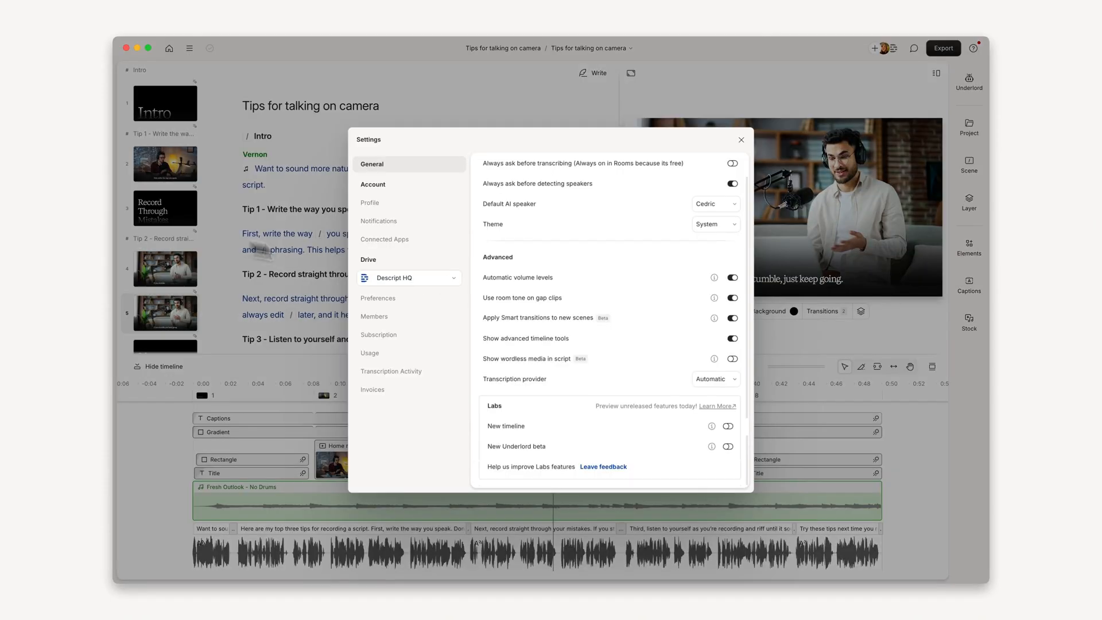
left_click(728, 426)
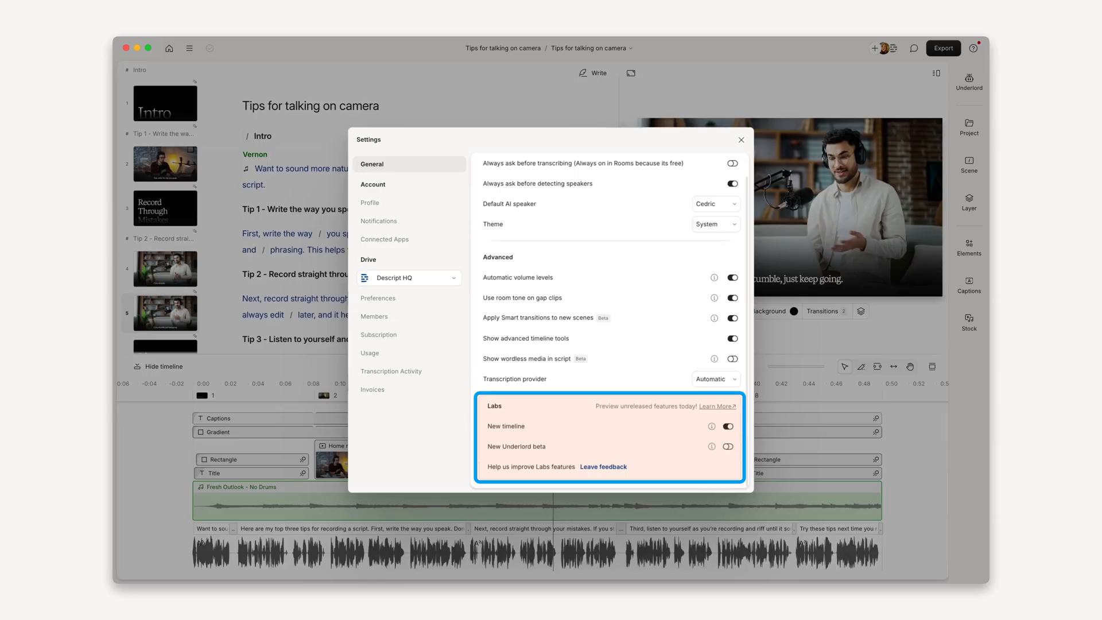
left_click(728, 447)
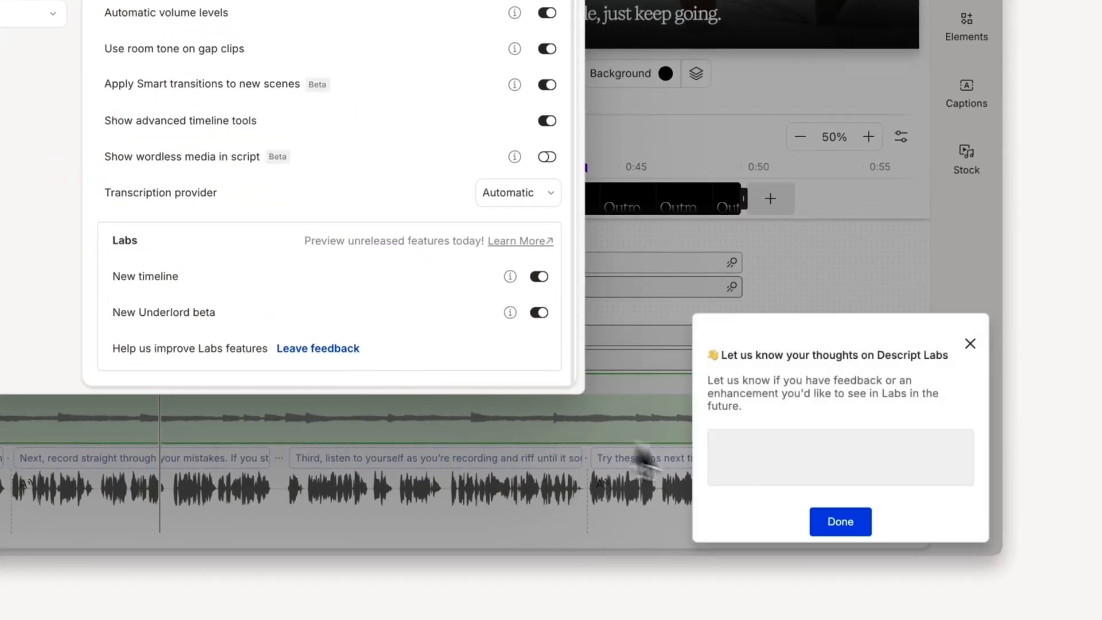
type("No feedback yet, but wanted to check that the Changelog is")
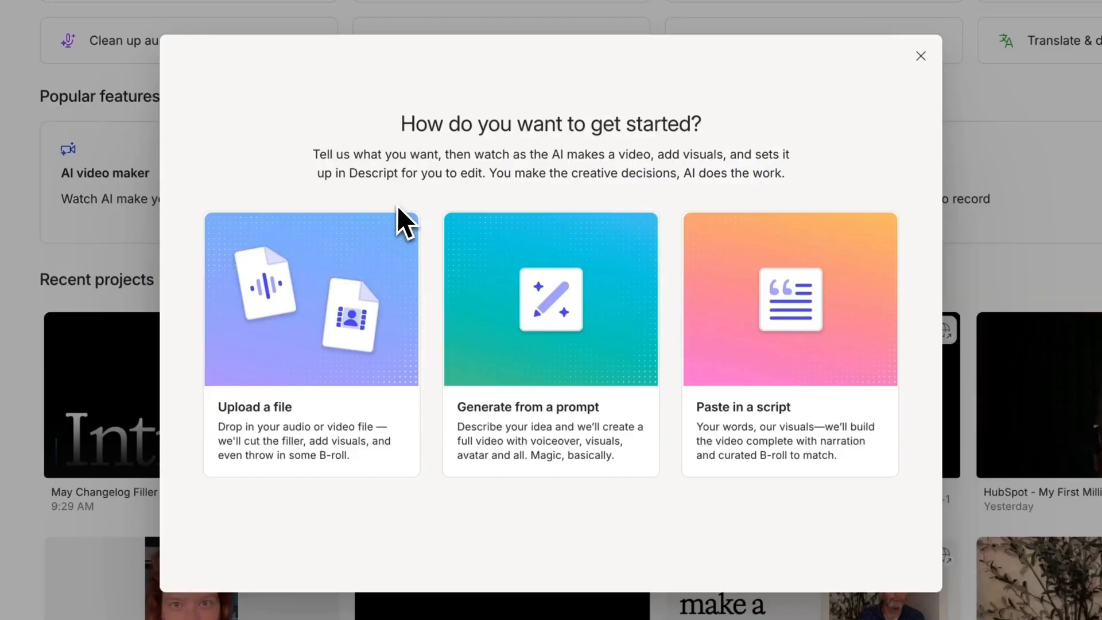
mouse_move(403, 282)
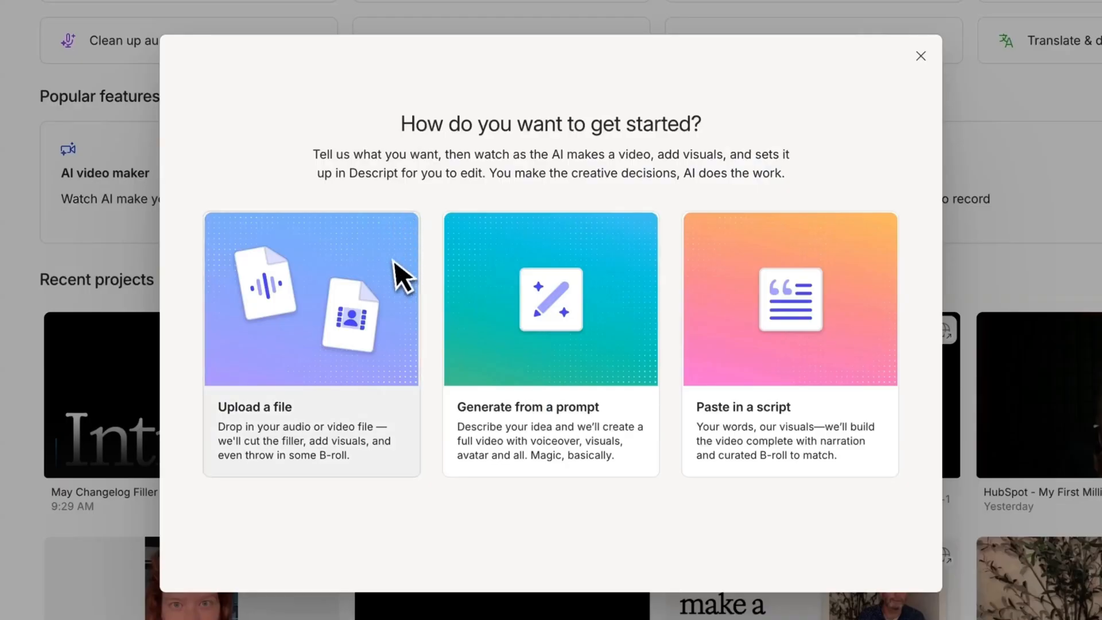
Build a video from the uploaded Ramdy recording as A-roll and bring up its export options.
left_click(310, 298)
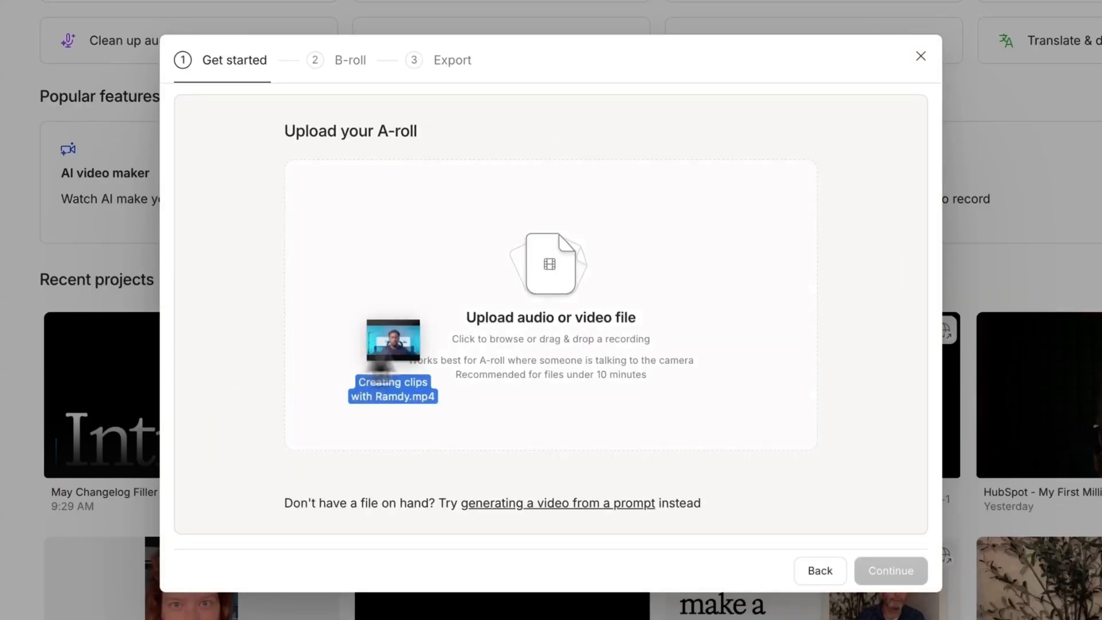
left_click(889, 571)
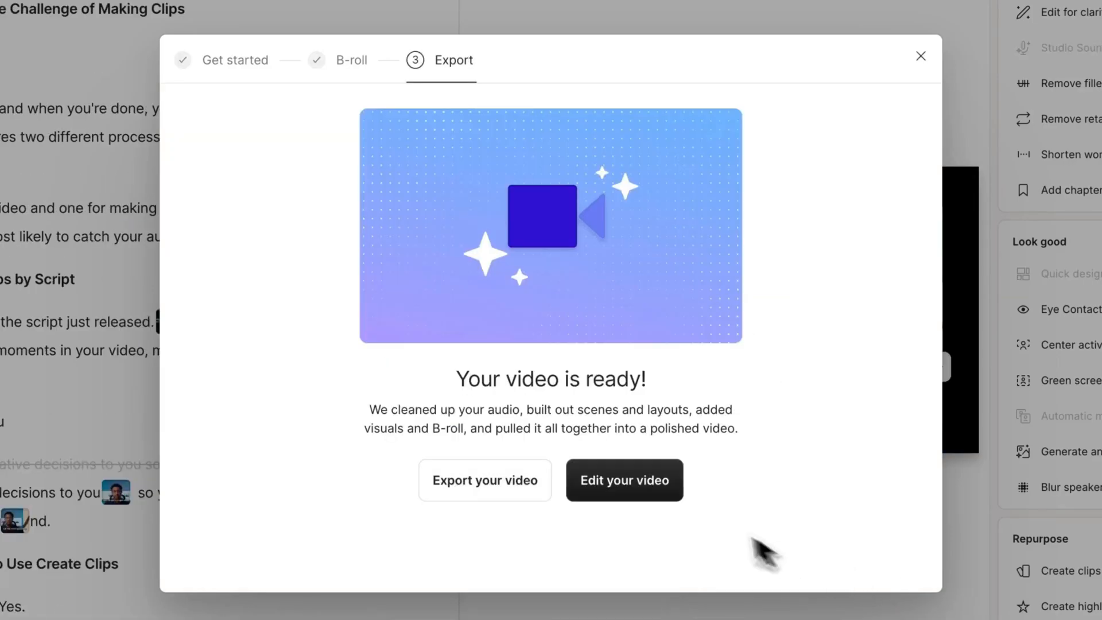
left_click(624, 480)
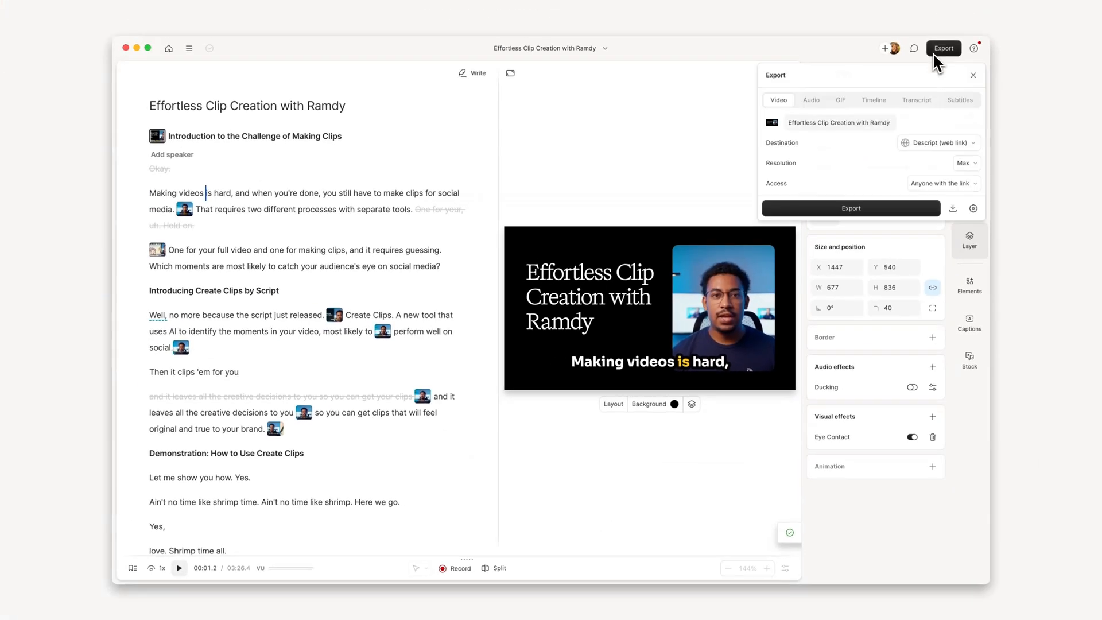
left_click(852, 208)
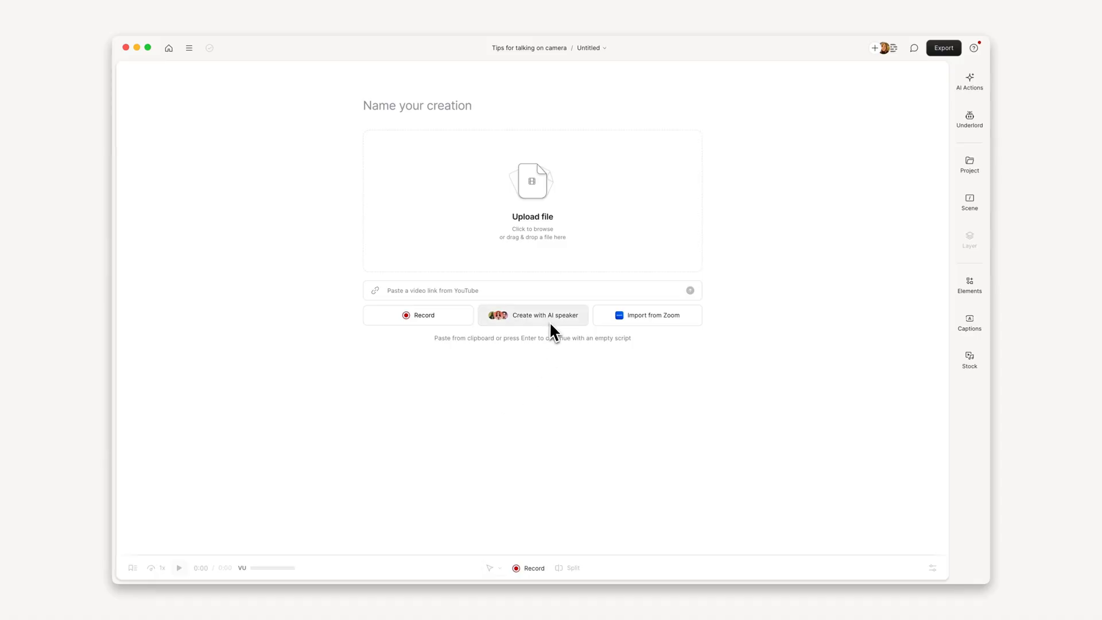
Preview gallery portraits and assign the young man on the blue background as the AI speaker's avatar.
left_click(533, 315)
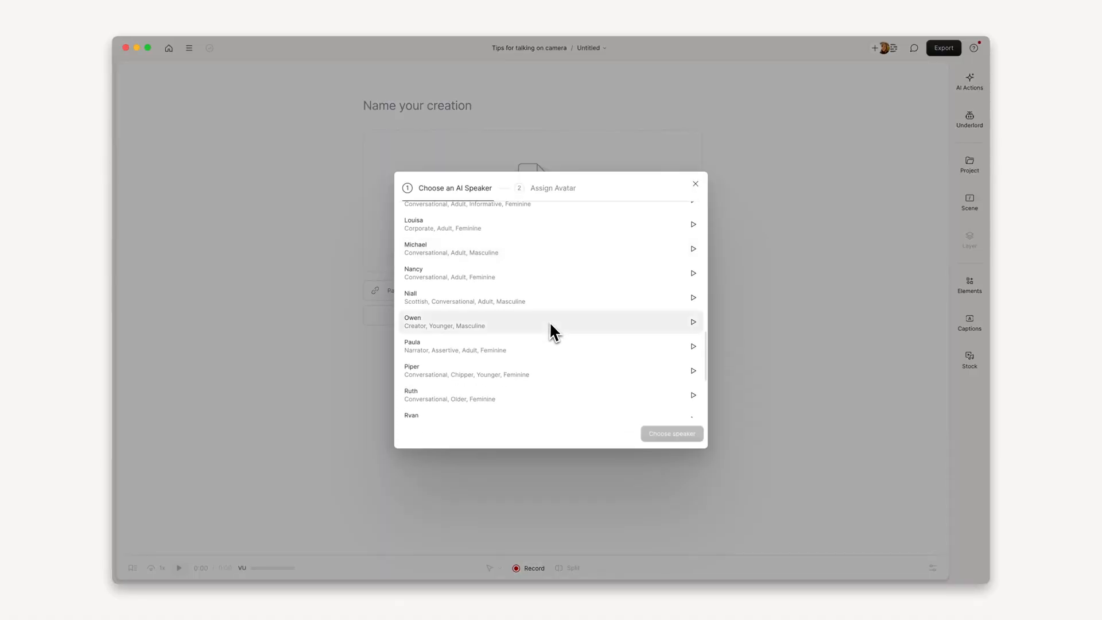
scroll("down", 3)
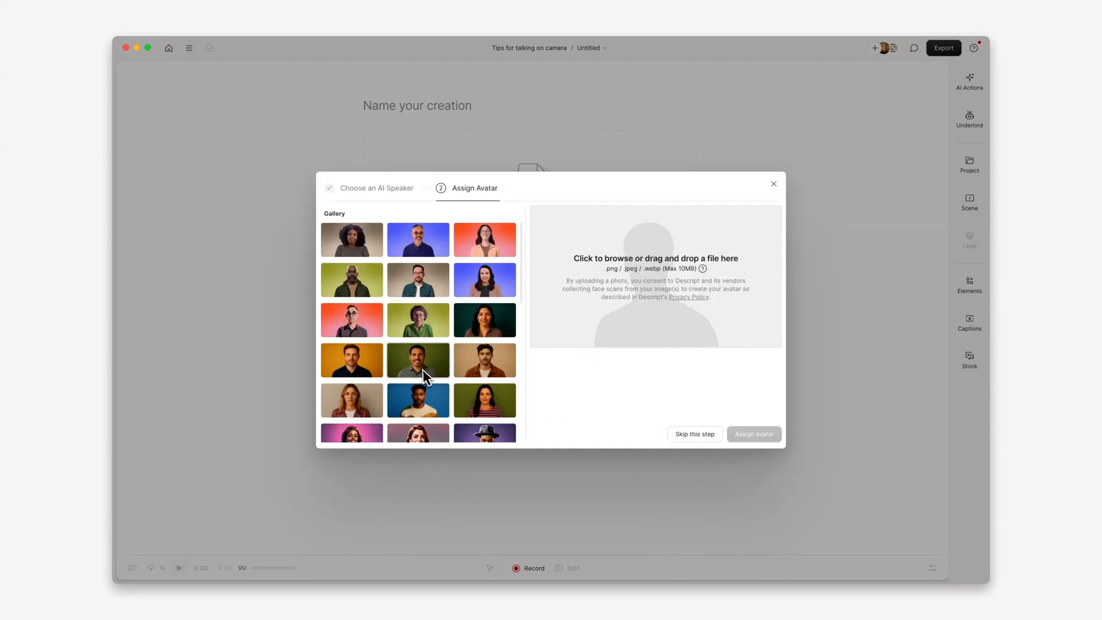
left_click(351, 399)
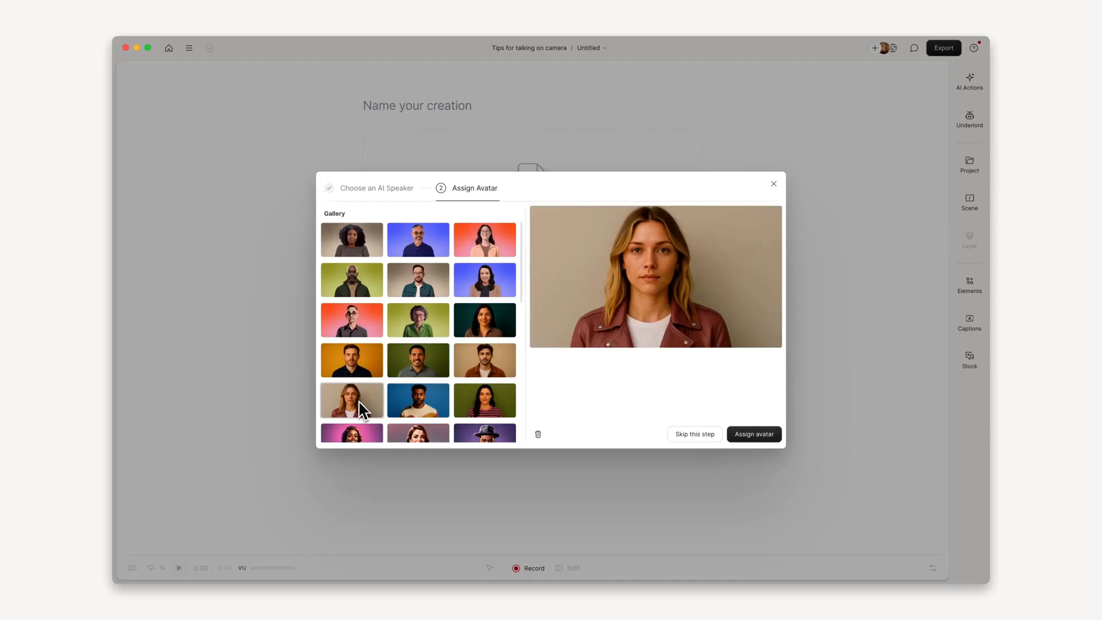
left_click(418, 399)
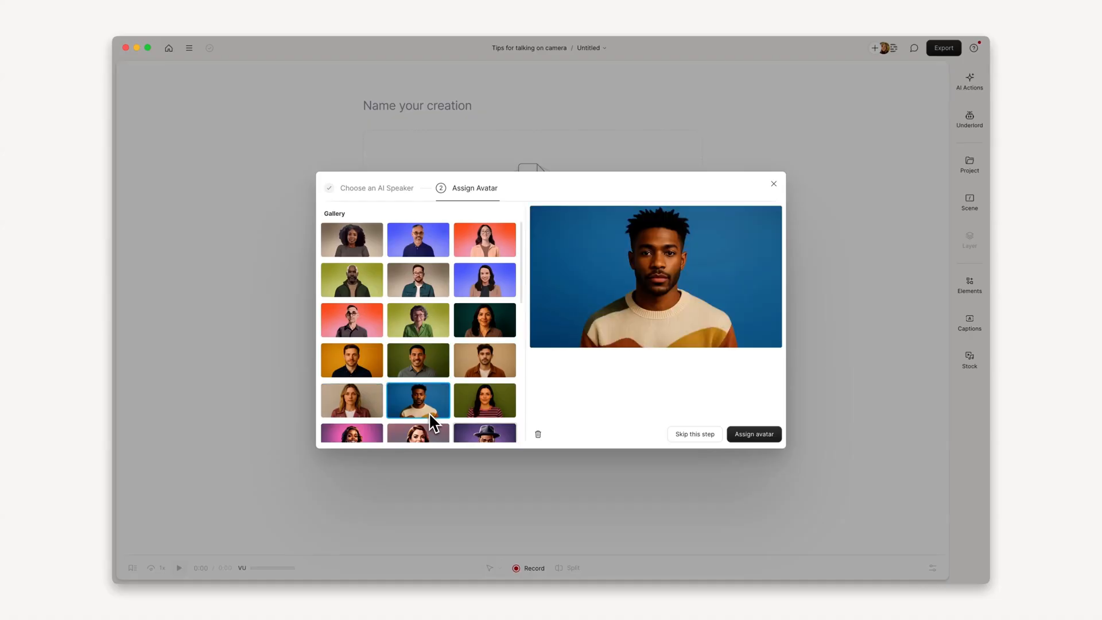
left_click(754, 434)
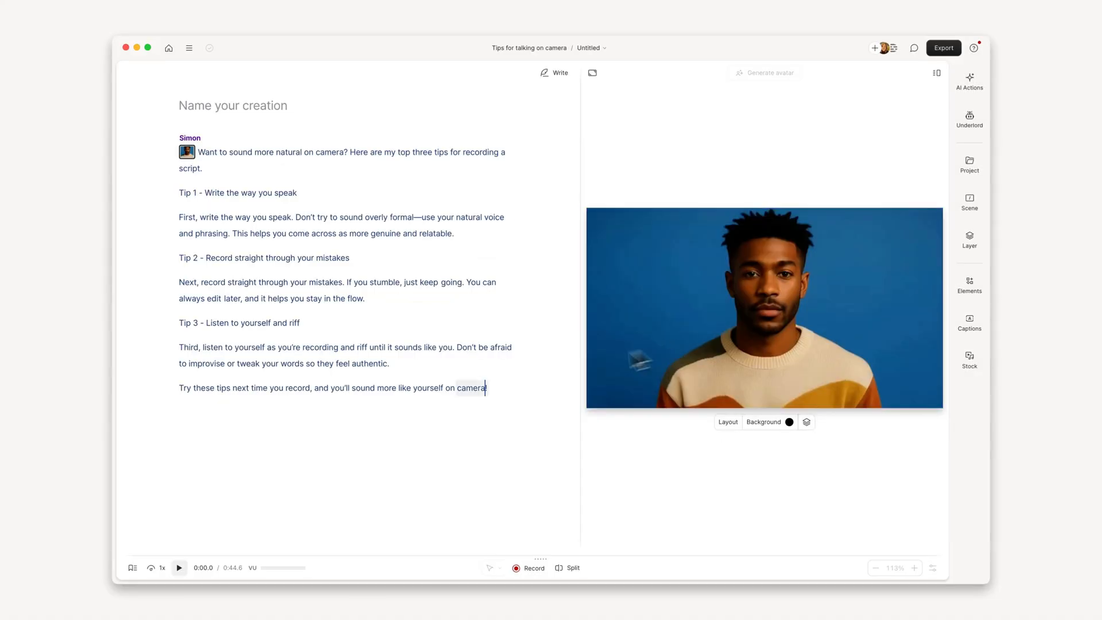
left_click(179, 583)
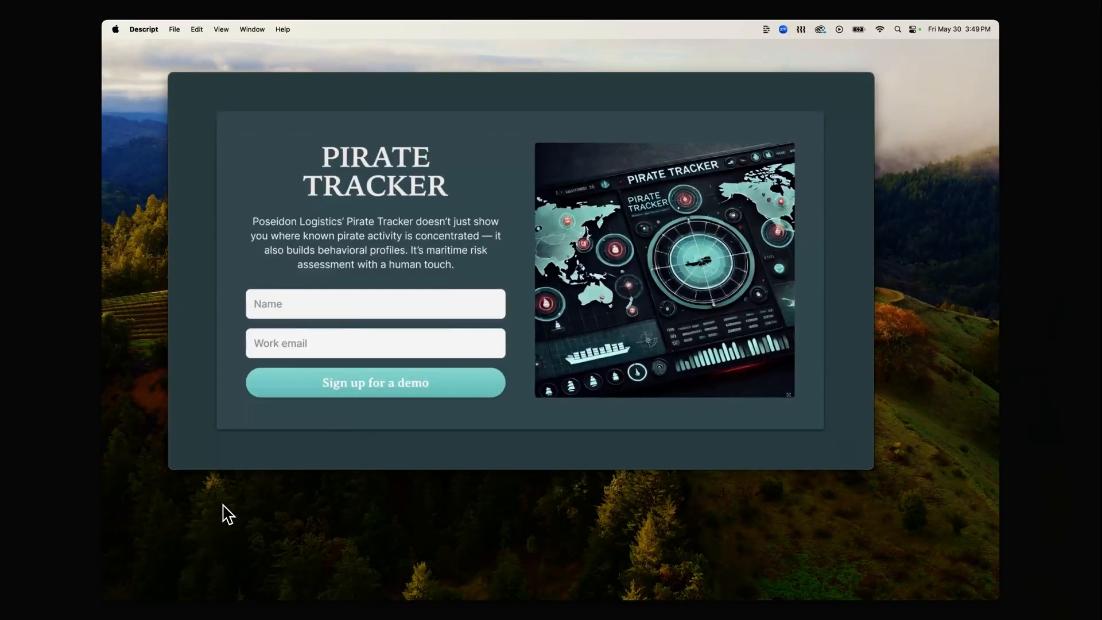
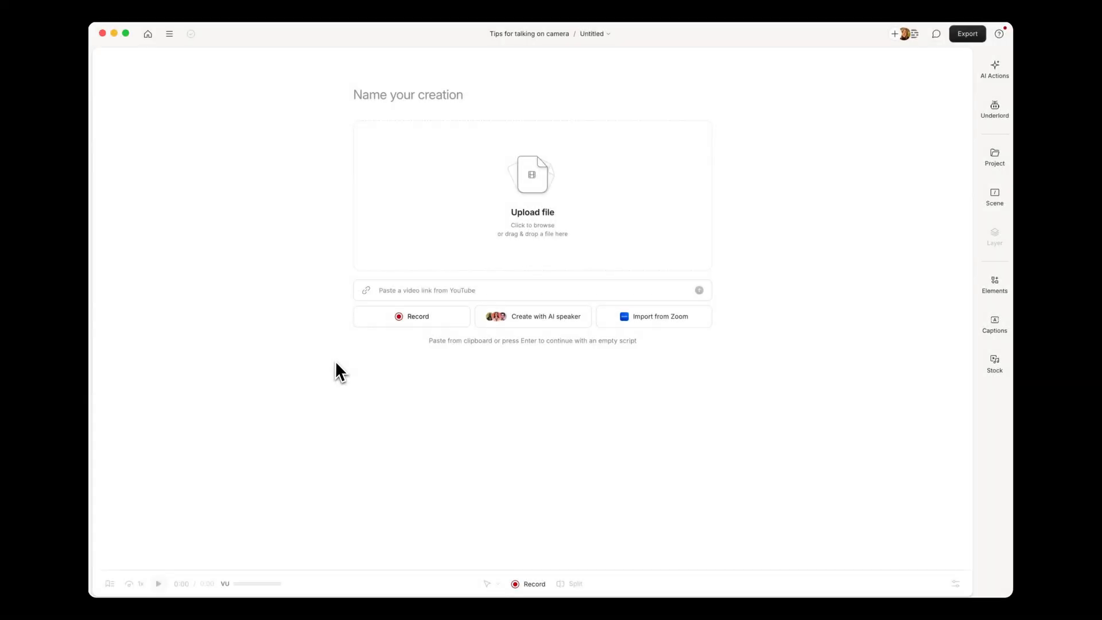
left_click(411, 317)
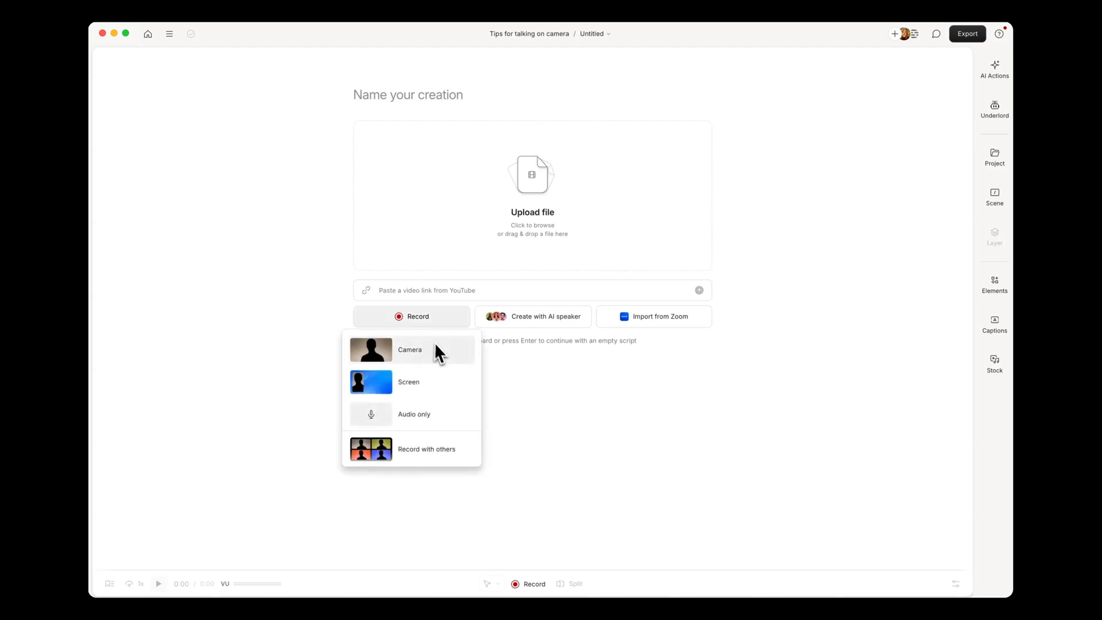
left_click(411, 349)
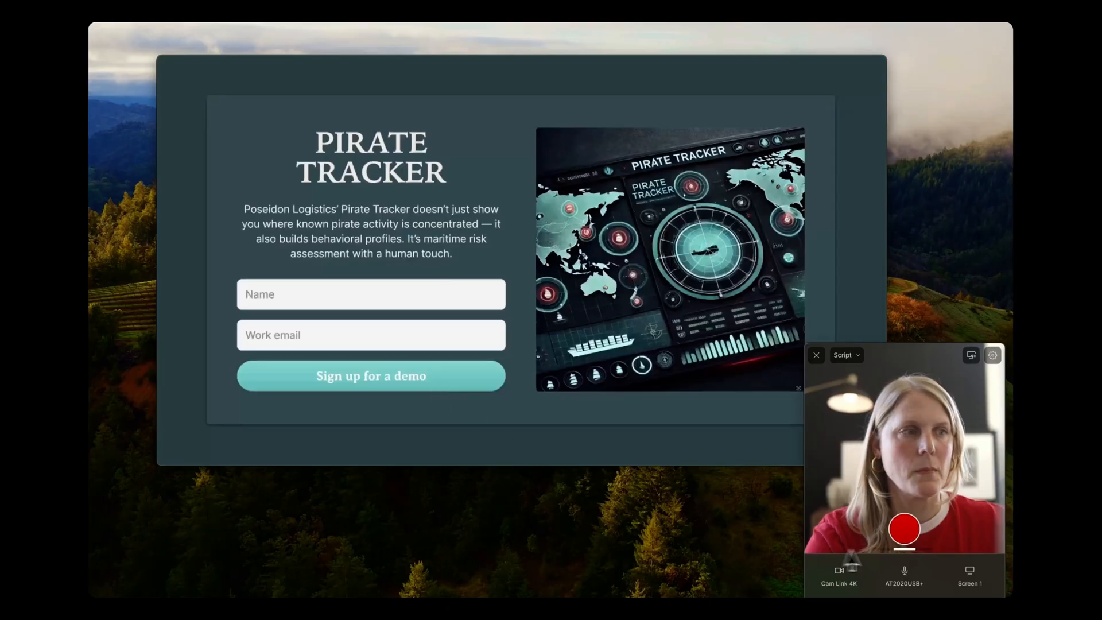
type("Jac")
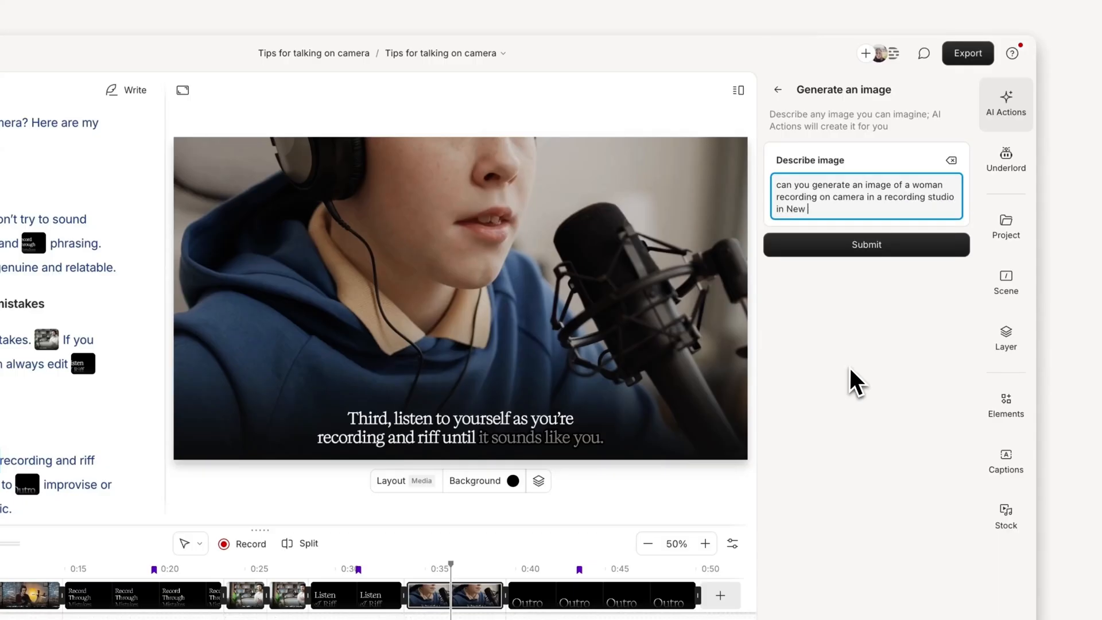
Submit the prompt for a woman recording on camera in a recording studio.
left_click(866, 244)
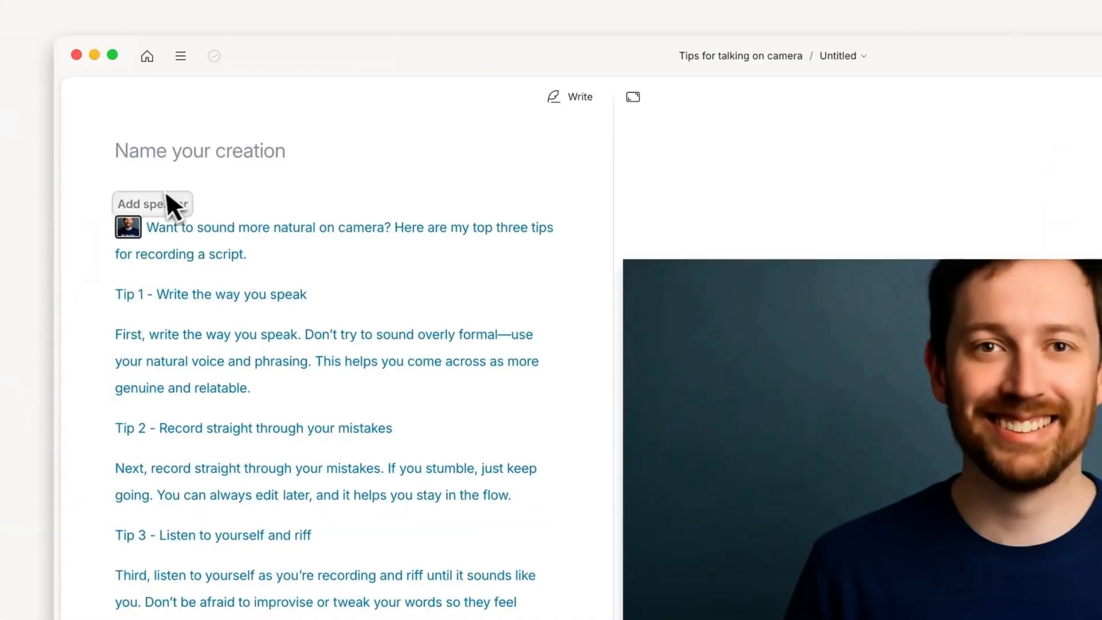
Create a new speaker named Descript Changelog from the speaker list.
left_click(152, 205)
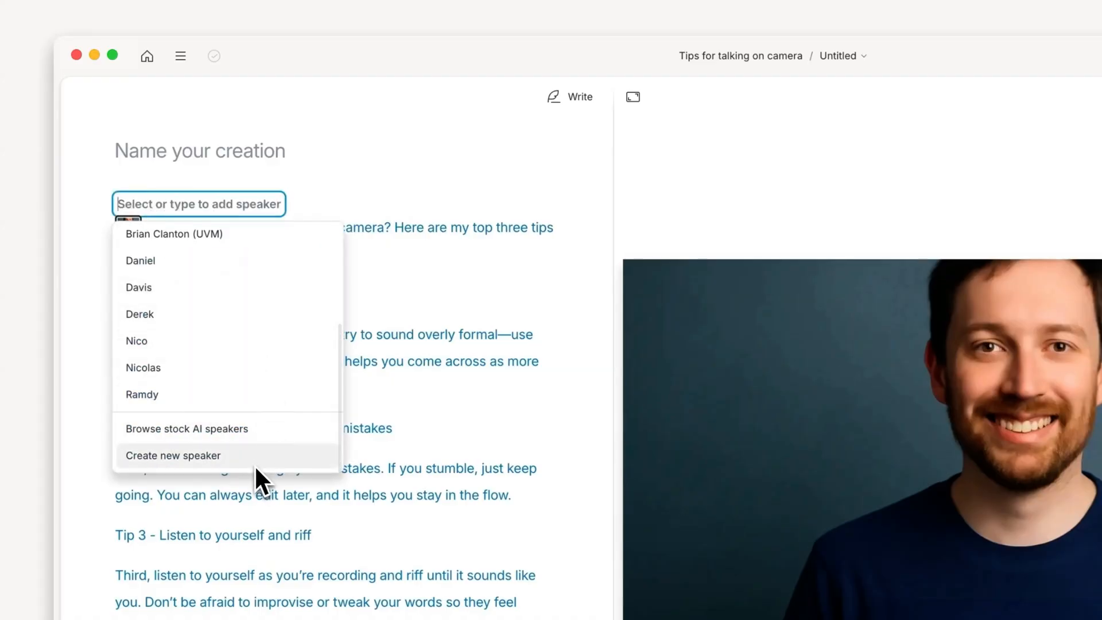
left_click(173, 456)
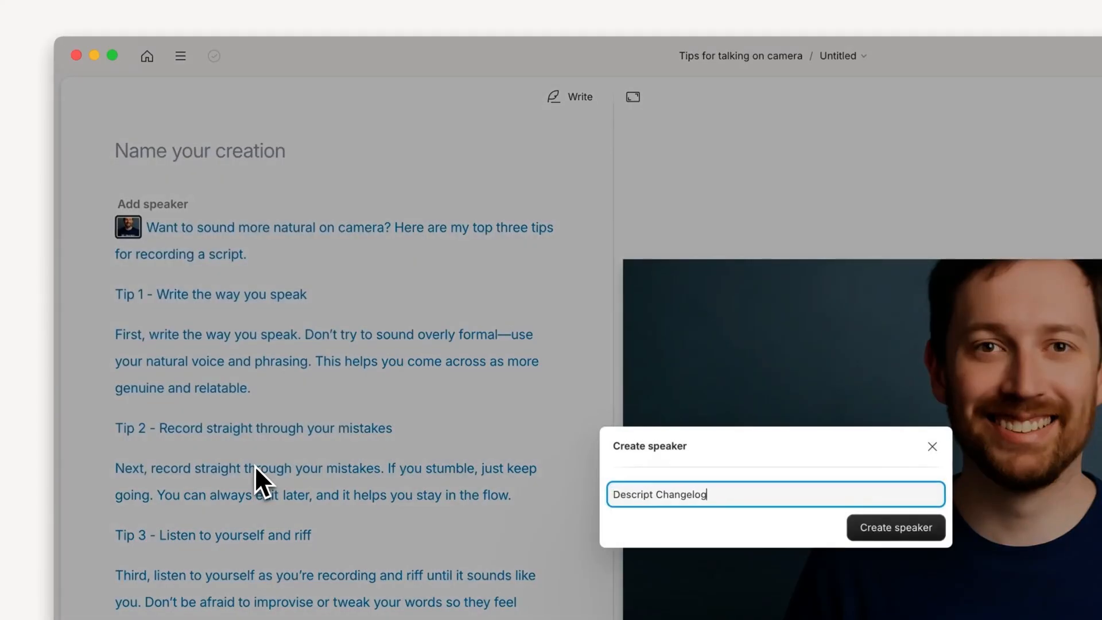
left_click(896, 527)
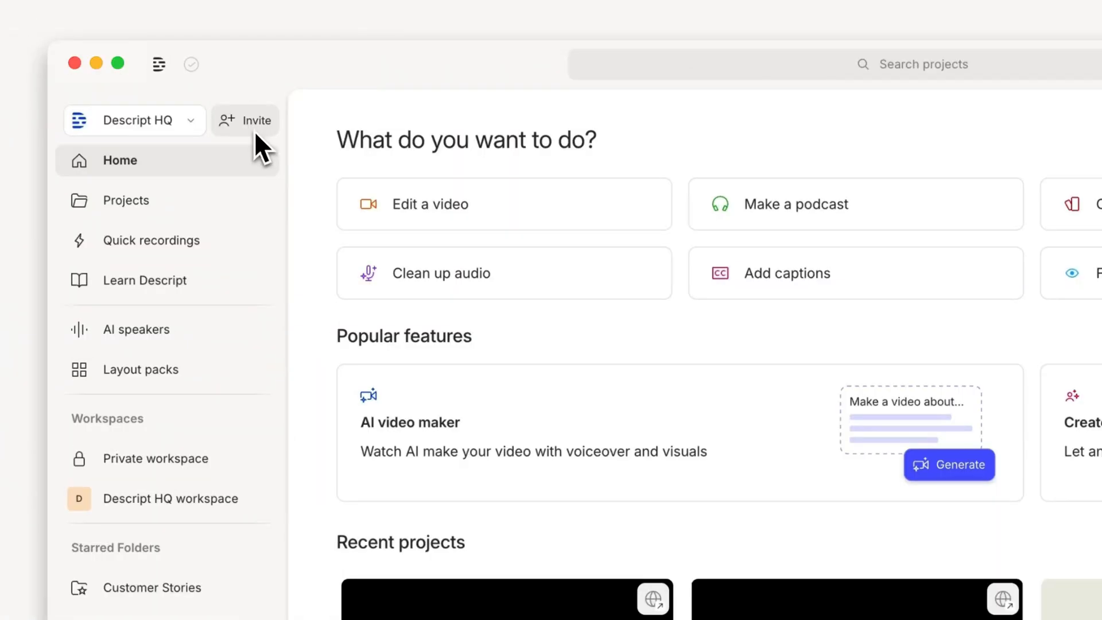
left_click(257, 120)
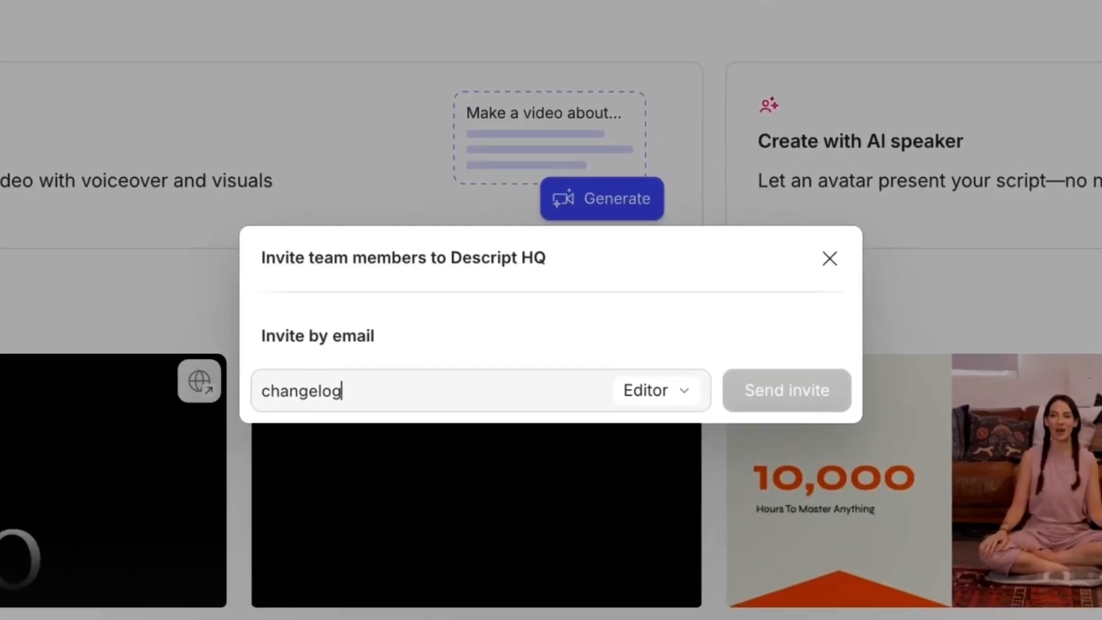
type("@descript.com")
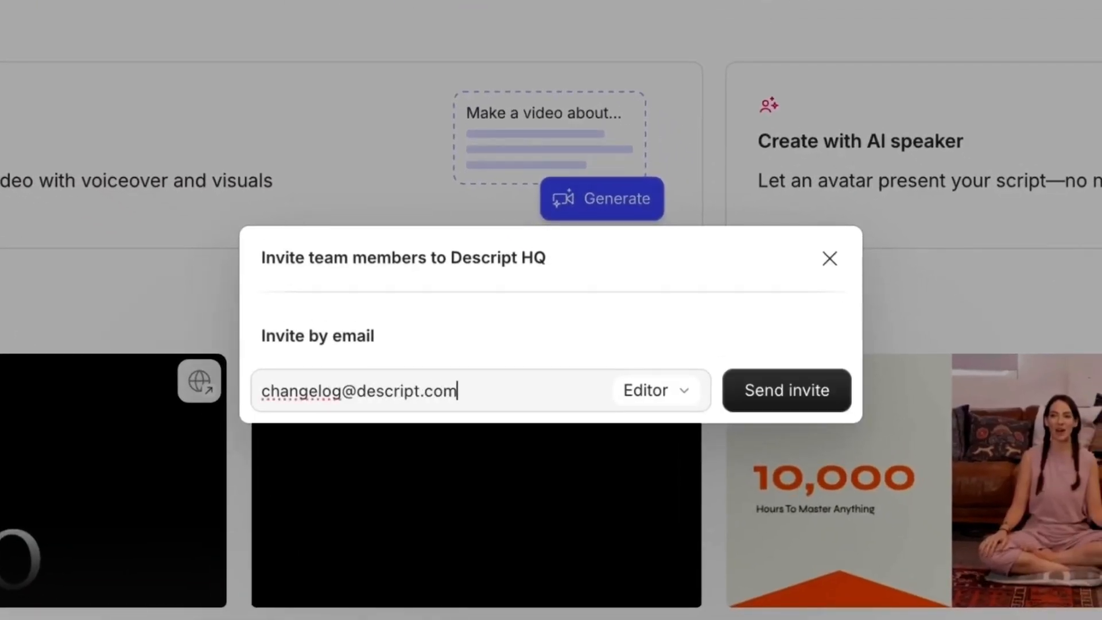
left_click(787, 391)
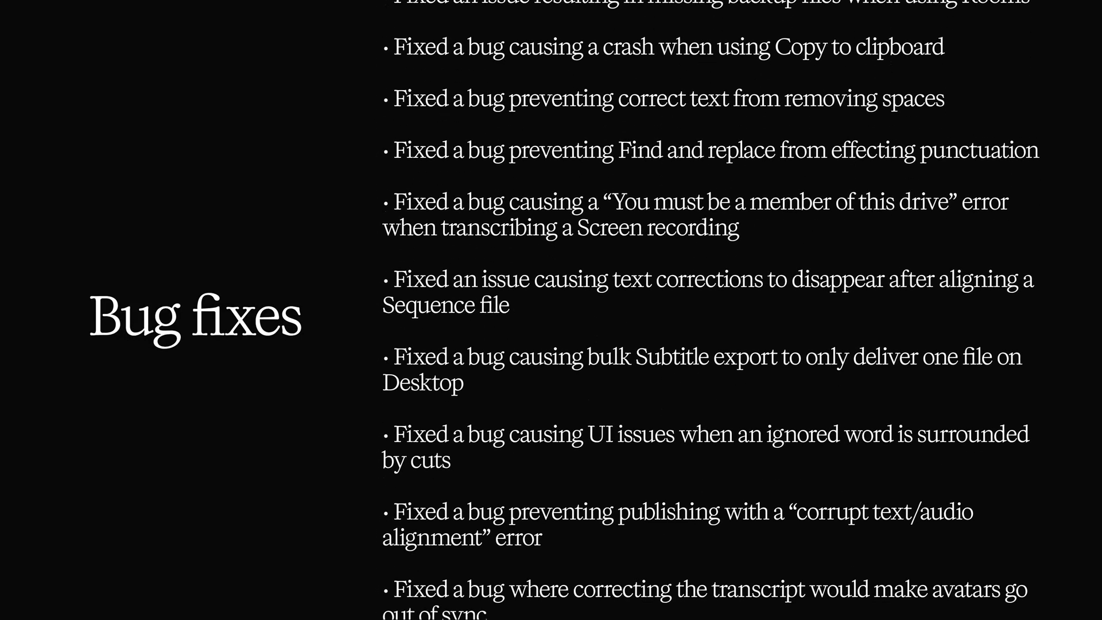
scroll("down", 3)
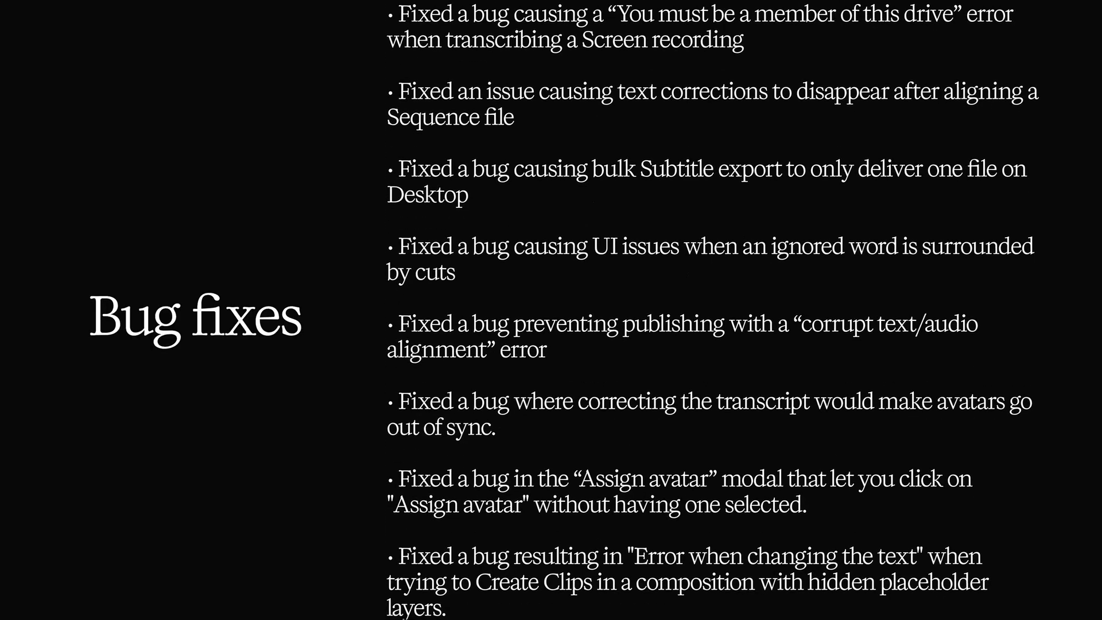